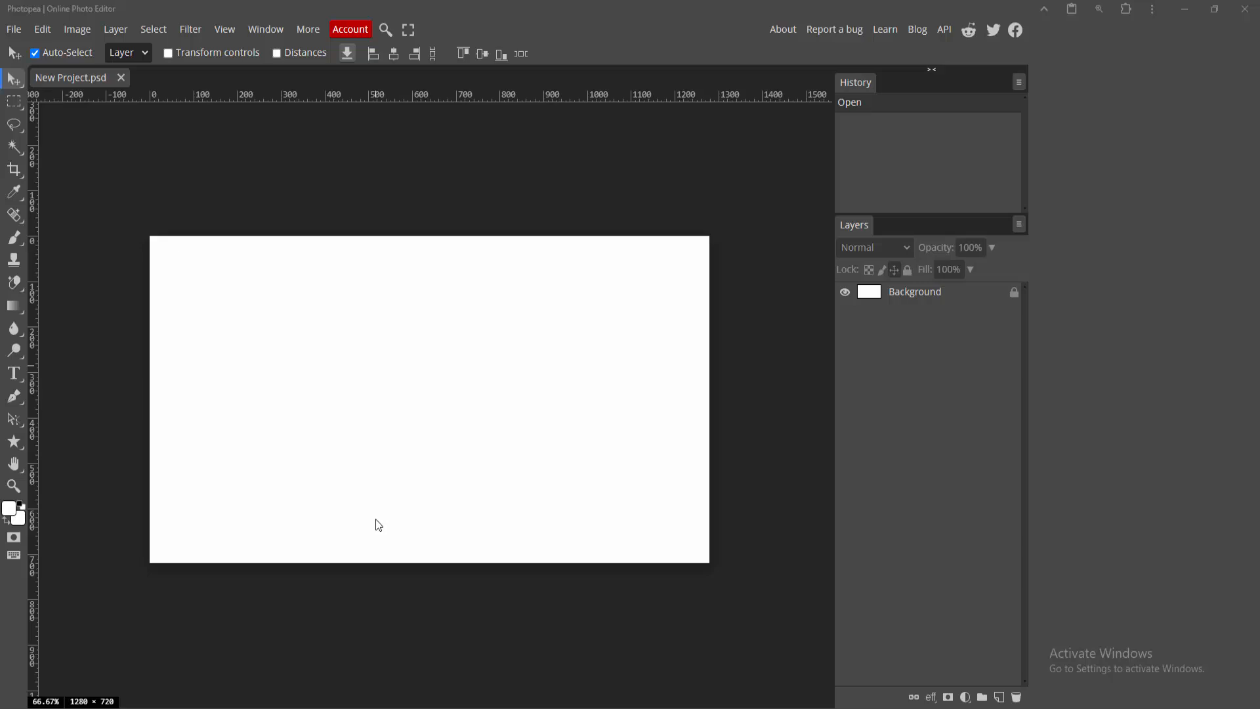
mouse_move(298, 363)
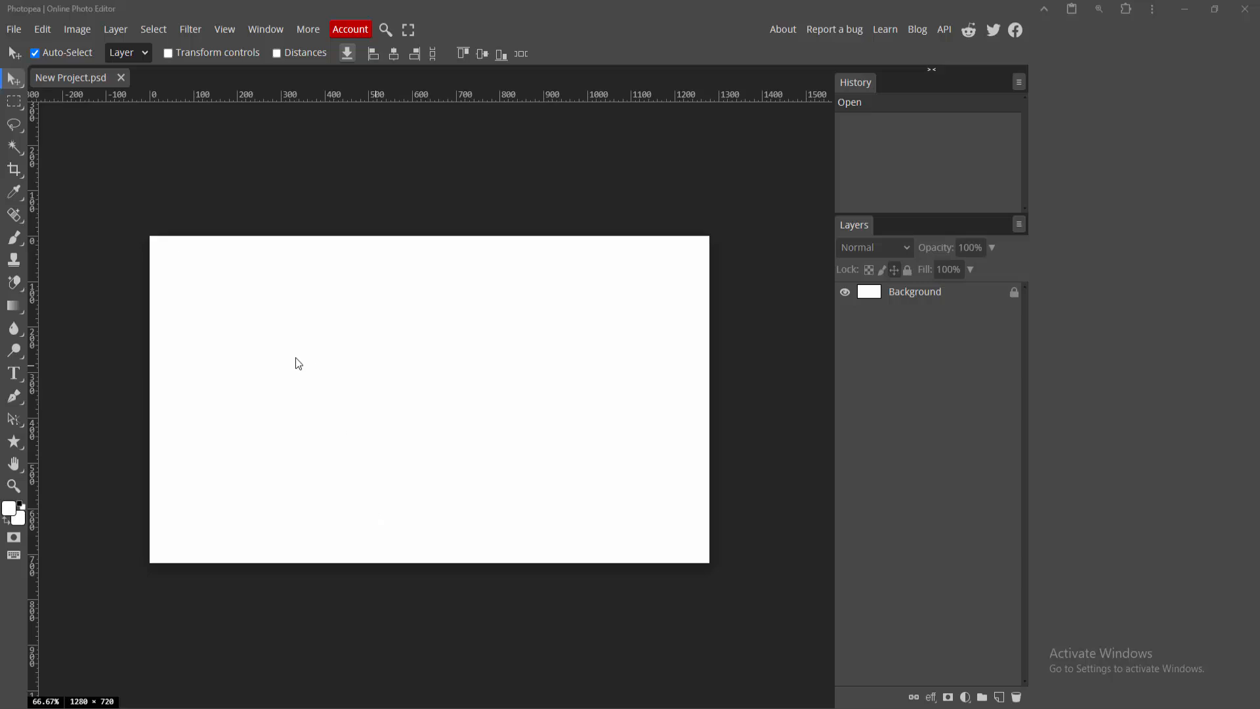
mouse_move(286, 352)
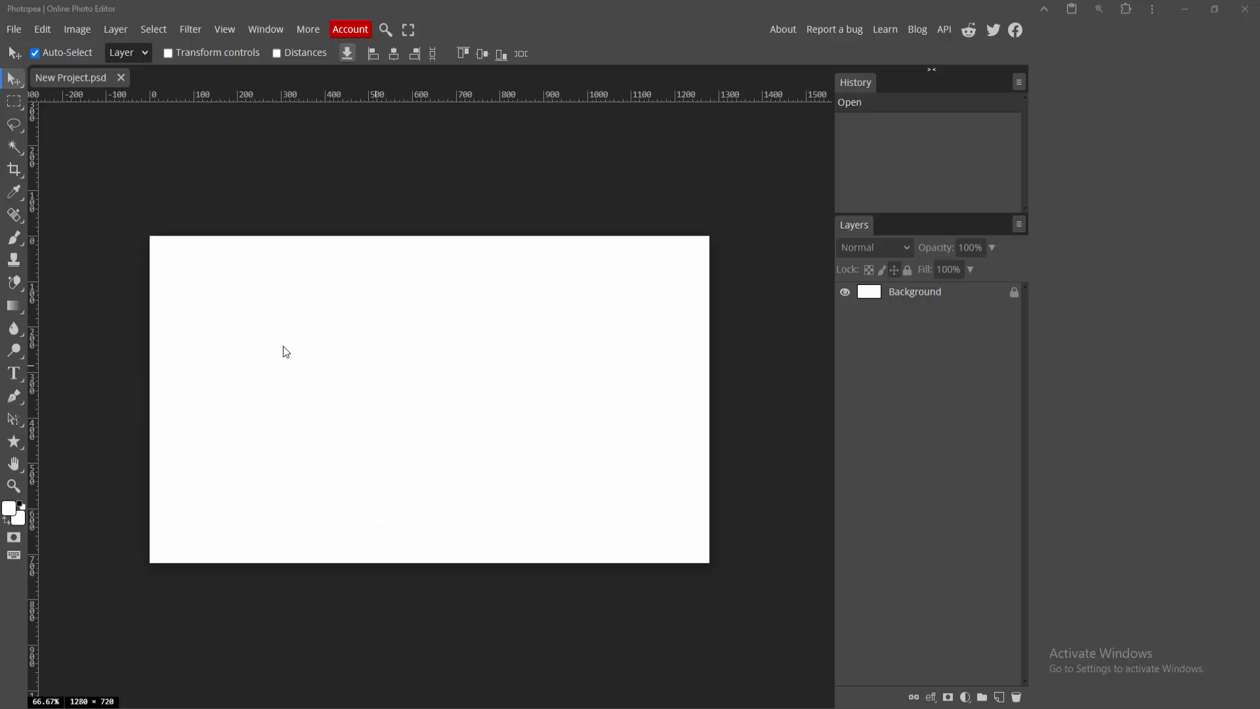
Open & Place the .336 (14).jpg leaf triptych from G: > UPSCALE PNG > UPLOADED.
left_click(13, 29)
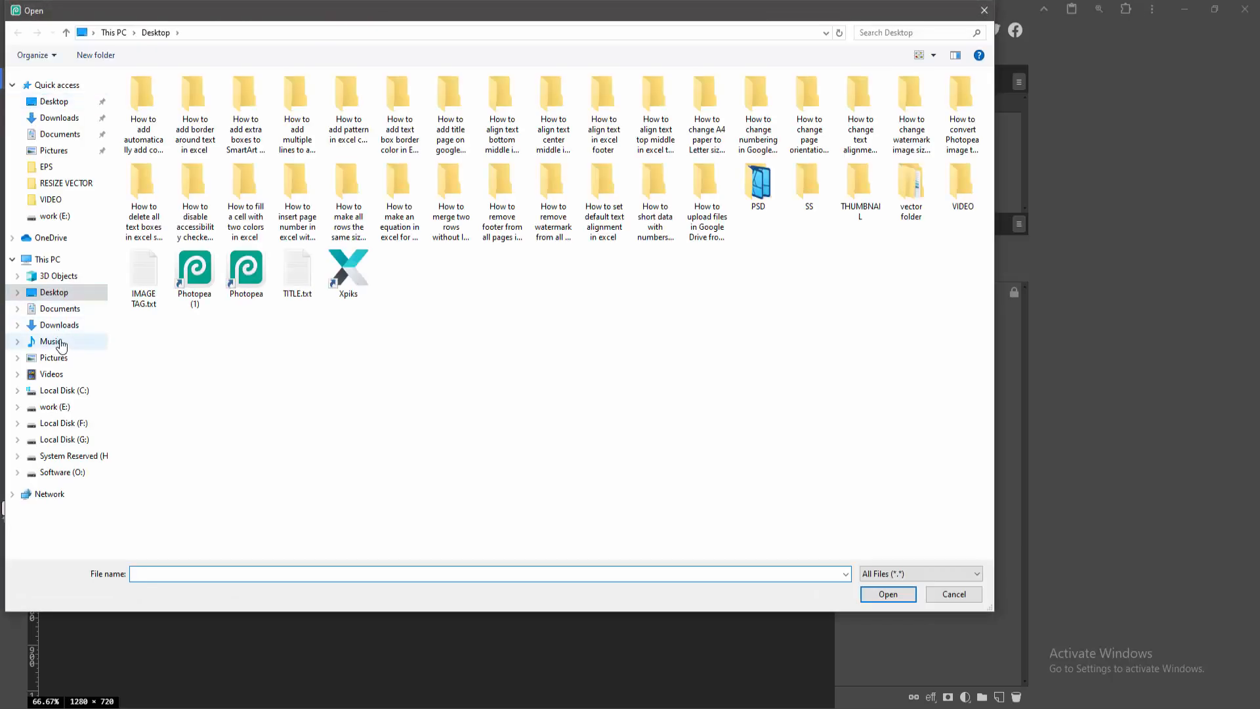
left_click(63, 439)
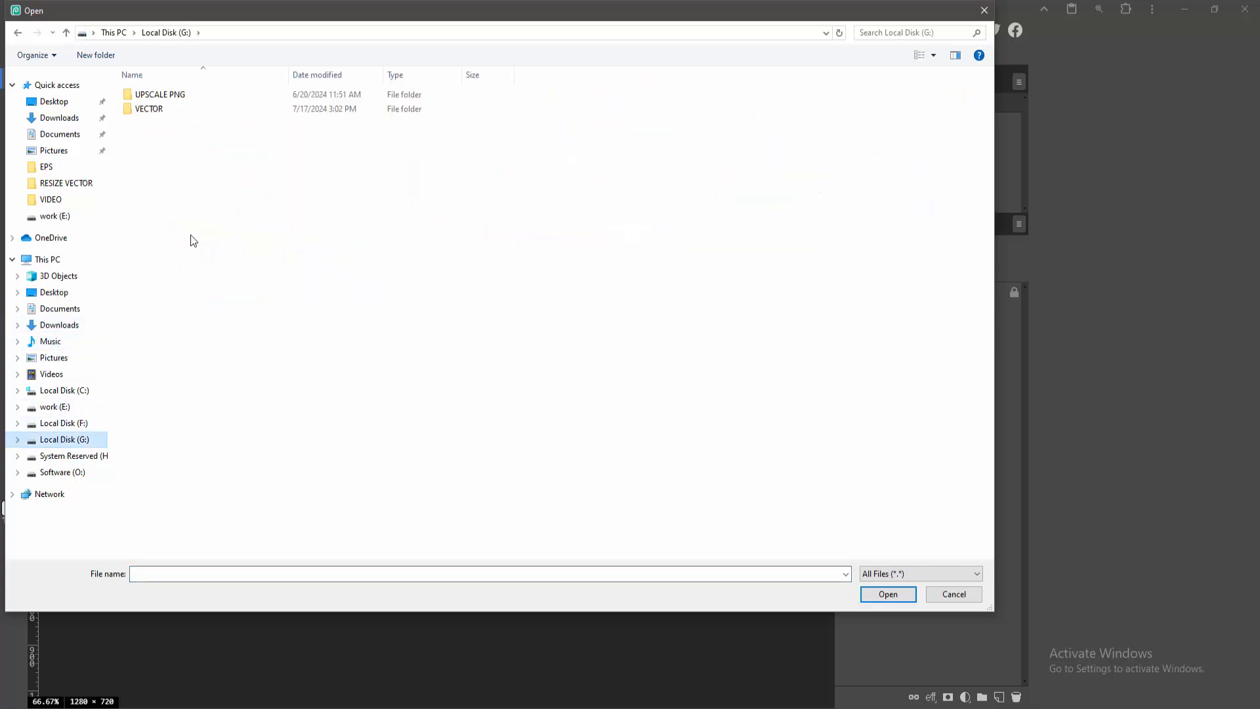
double_click(159, 95)
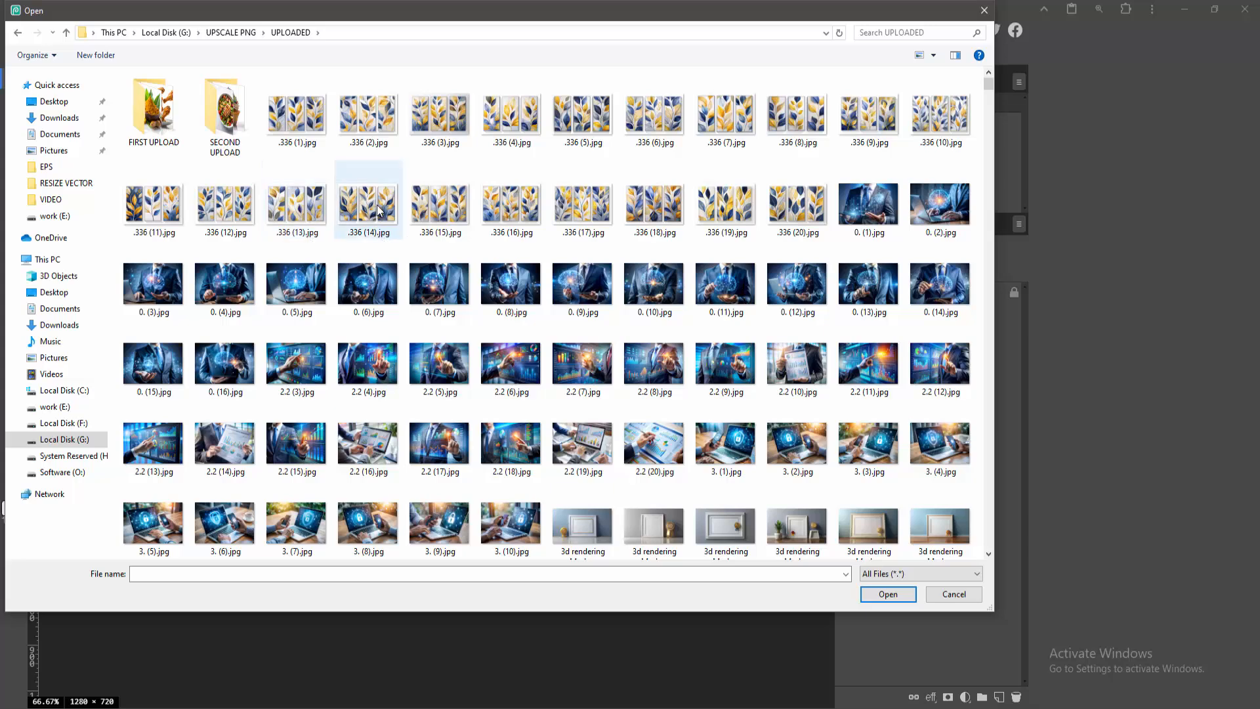
left_click(368, 196)
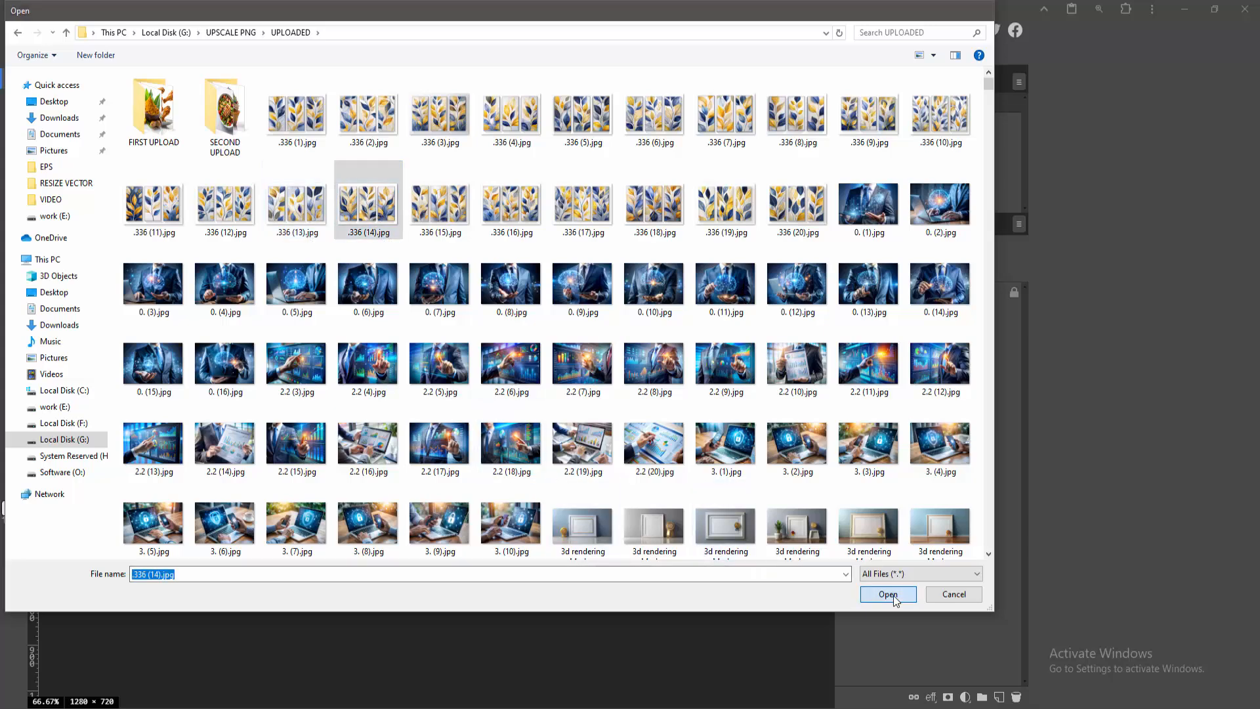
left_click(887, 594)
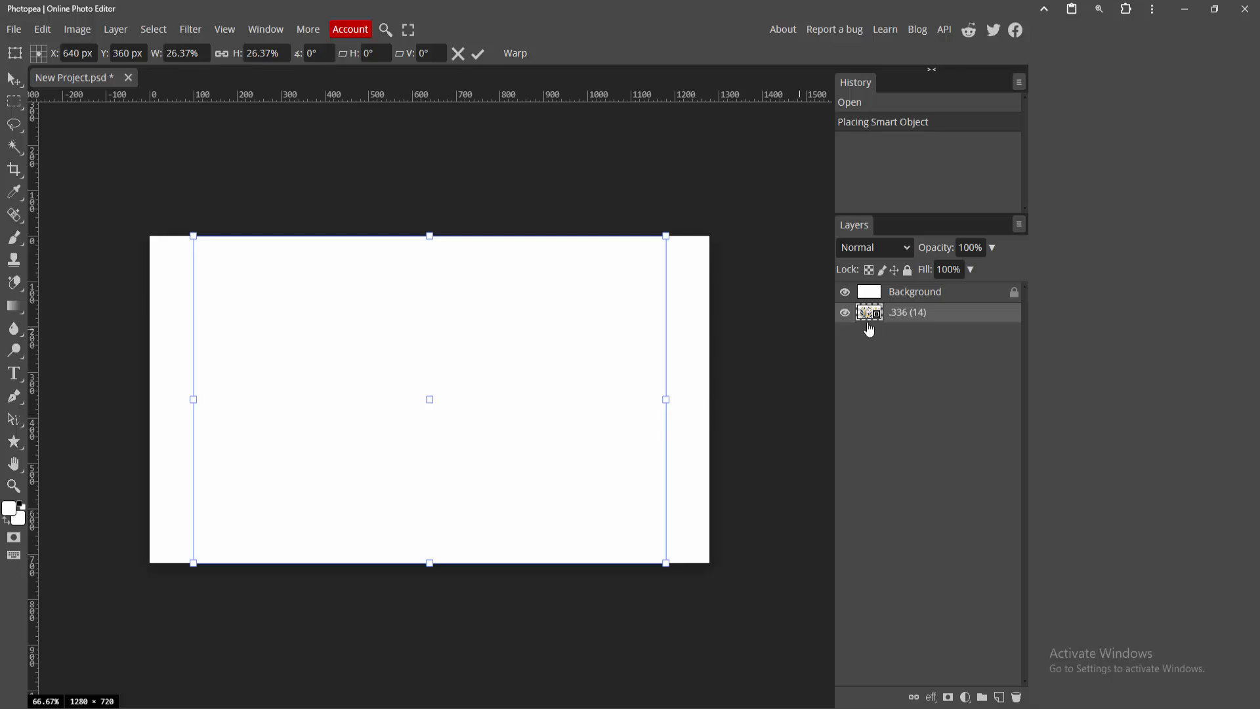
mouse_move(933, 325)
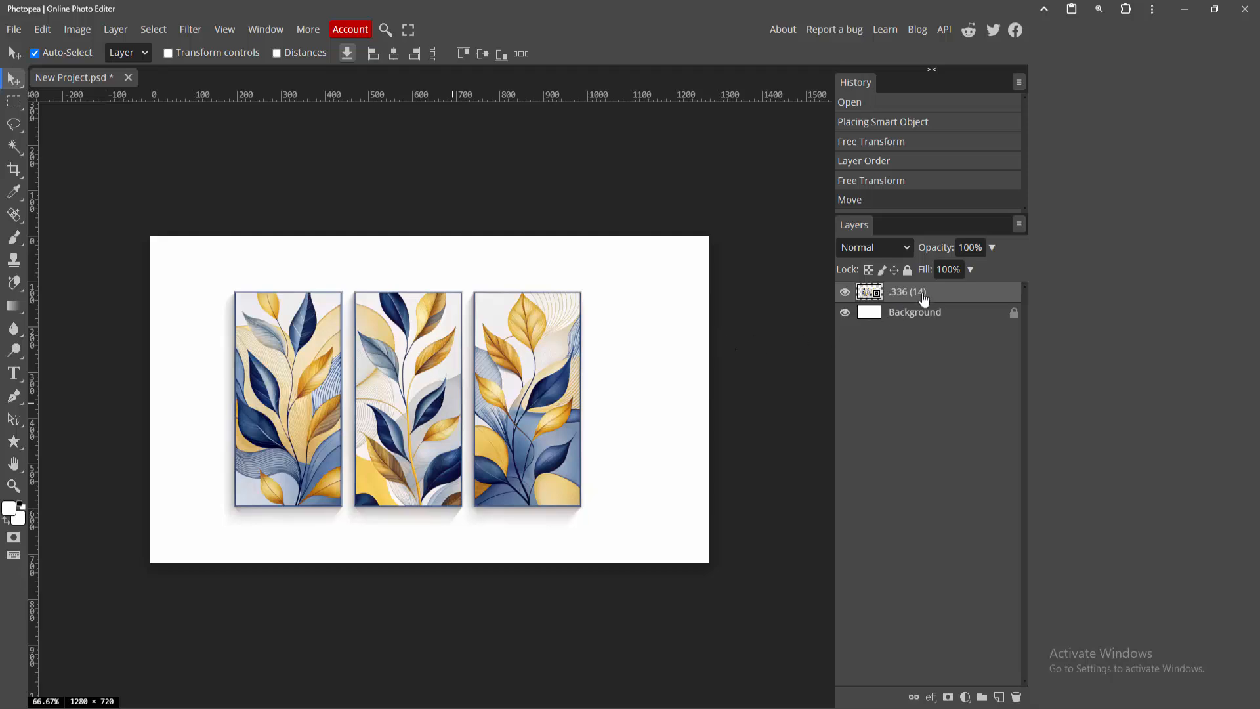
Rasterize the placed leaf triptych layer into an ordinary pixel layer.
right_click(907, 291)
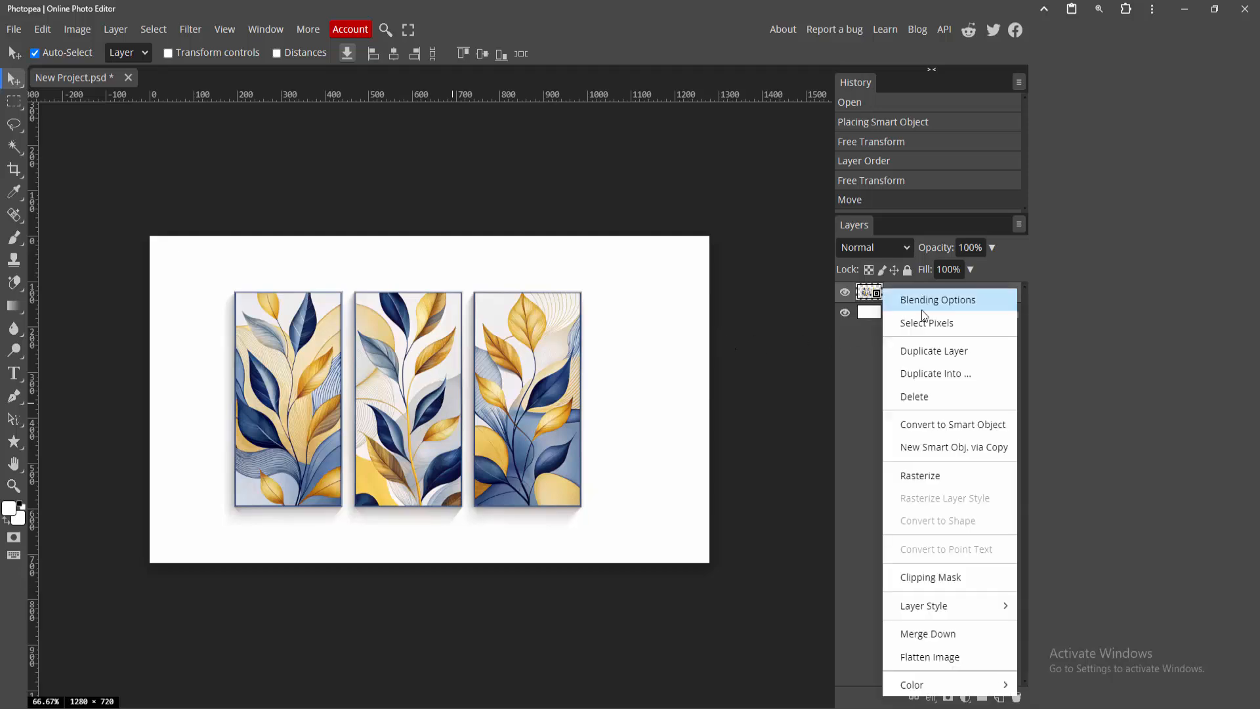
left_click(920, 475)
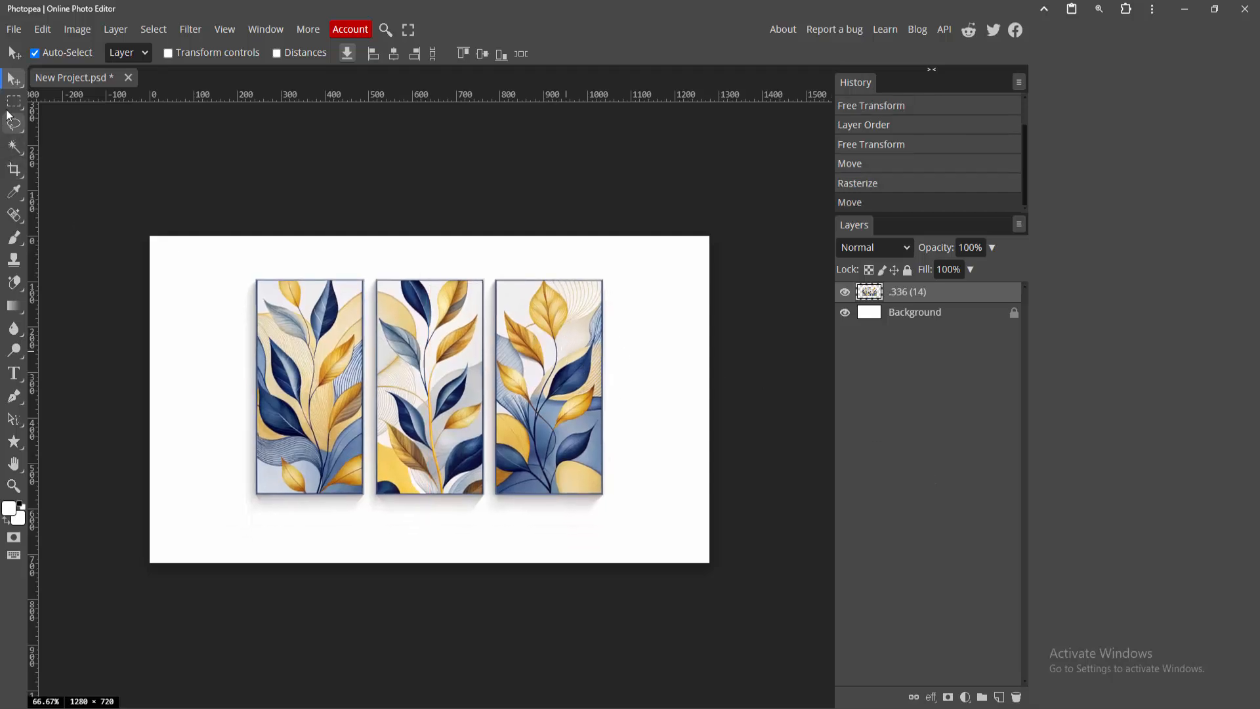
Select the Rectangle Select tool to marquee the right leaf panel.
left_click(13, 103)
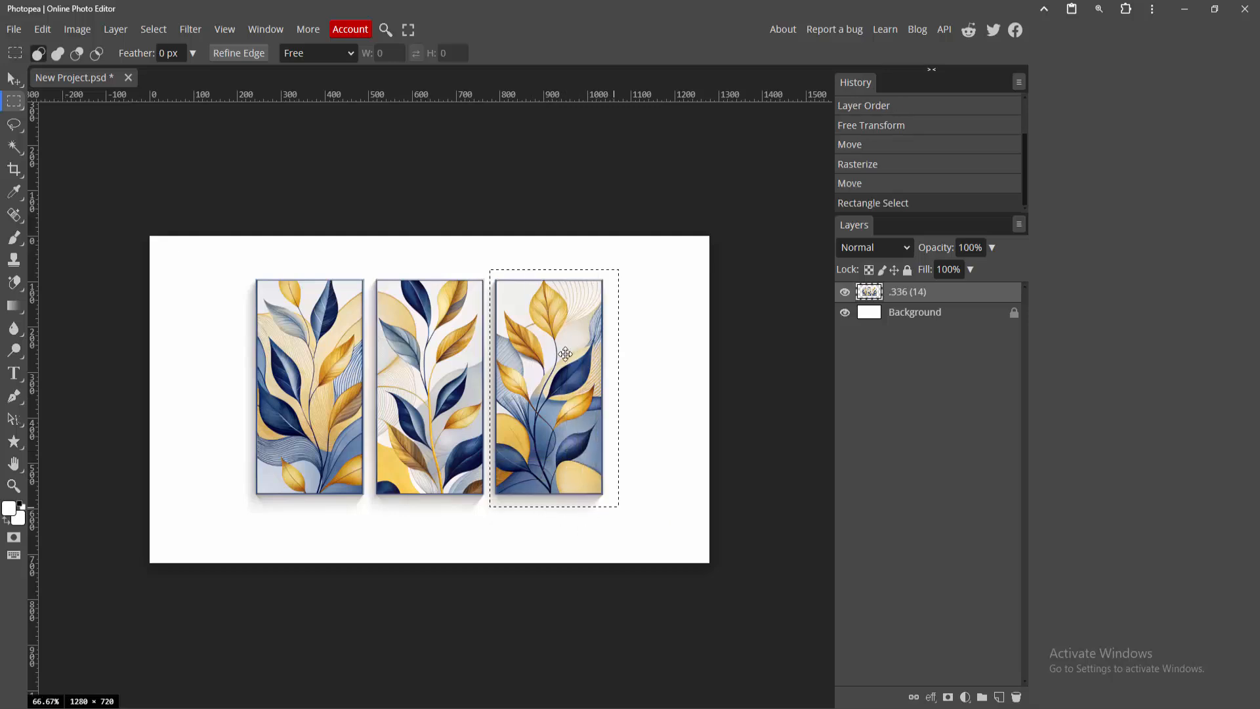
mouse_move(14, 81)
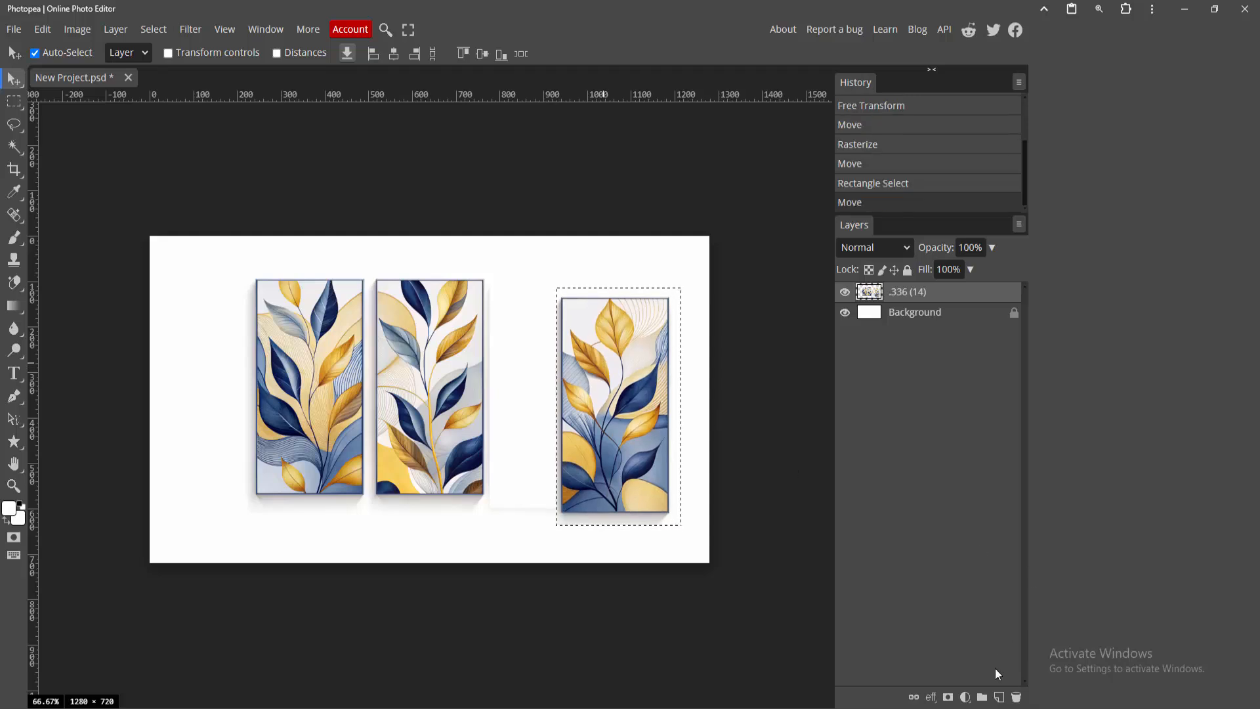
Add a new empty layer above the triptych artwork.
left_click(999, 697)
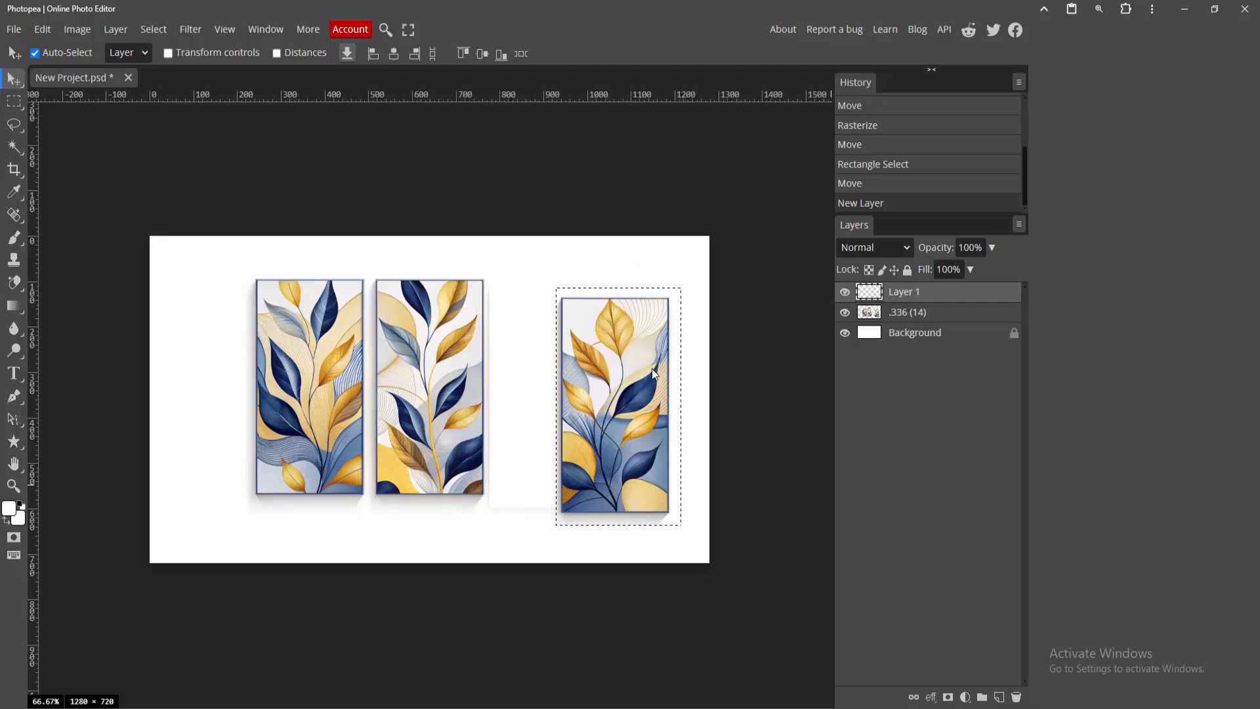
mouse_move(172, 170)
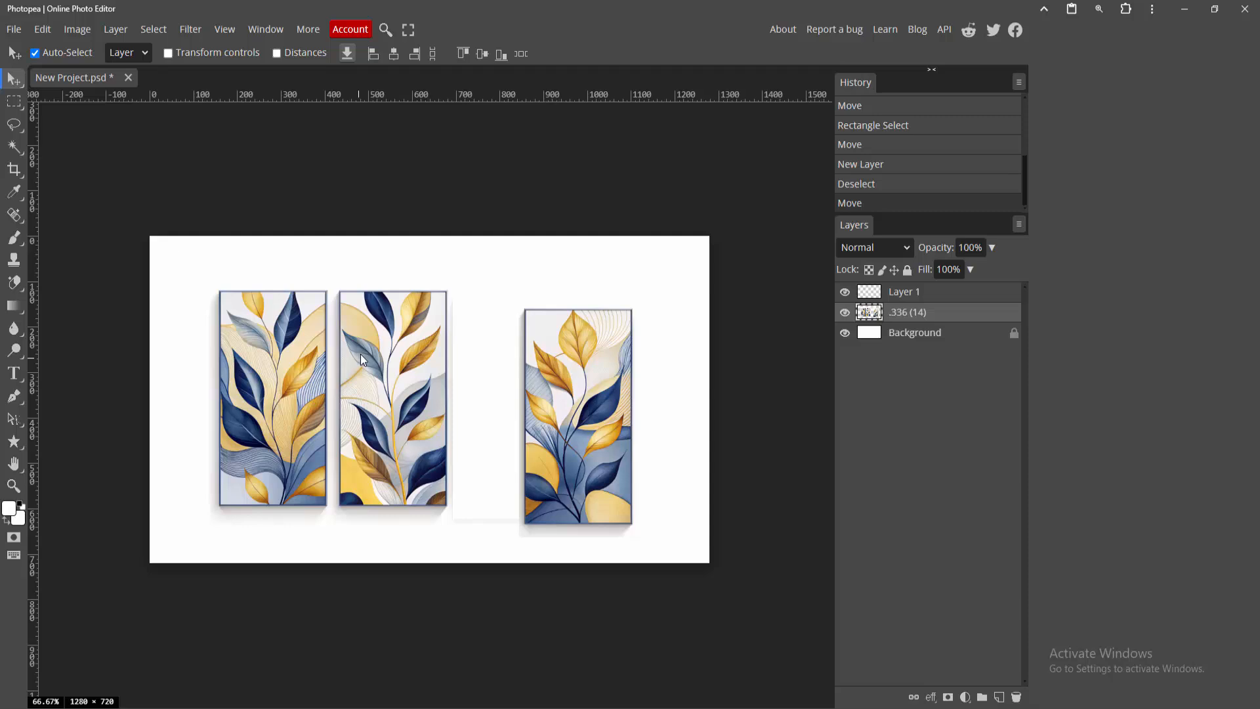
mouse_move(368, 353)
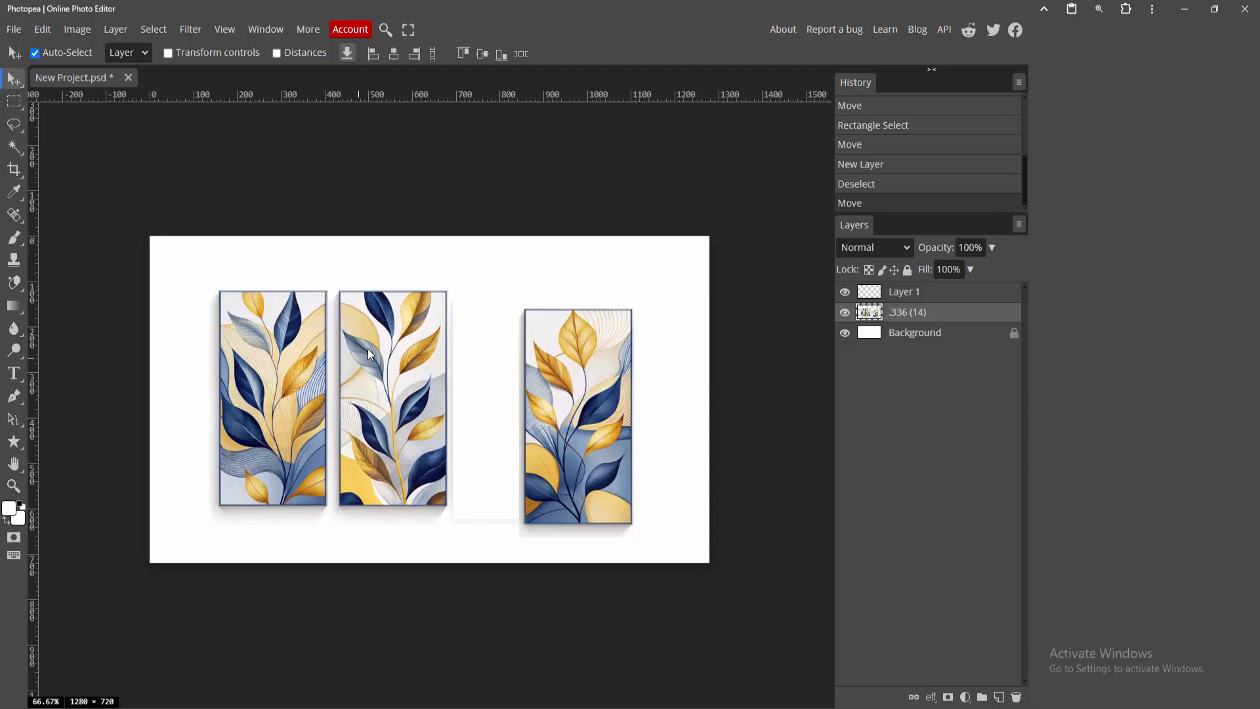